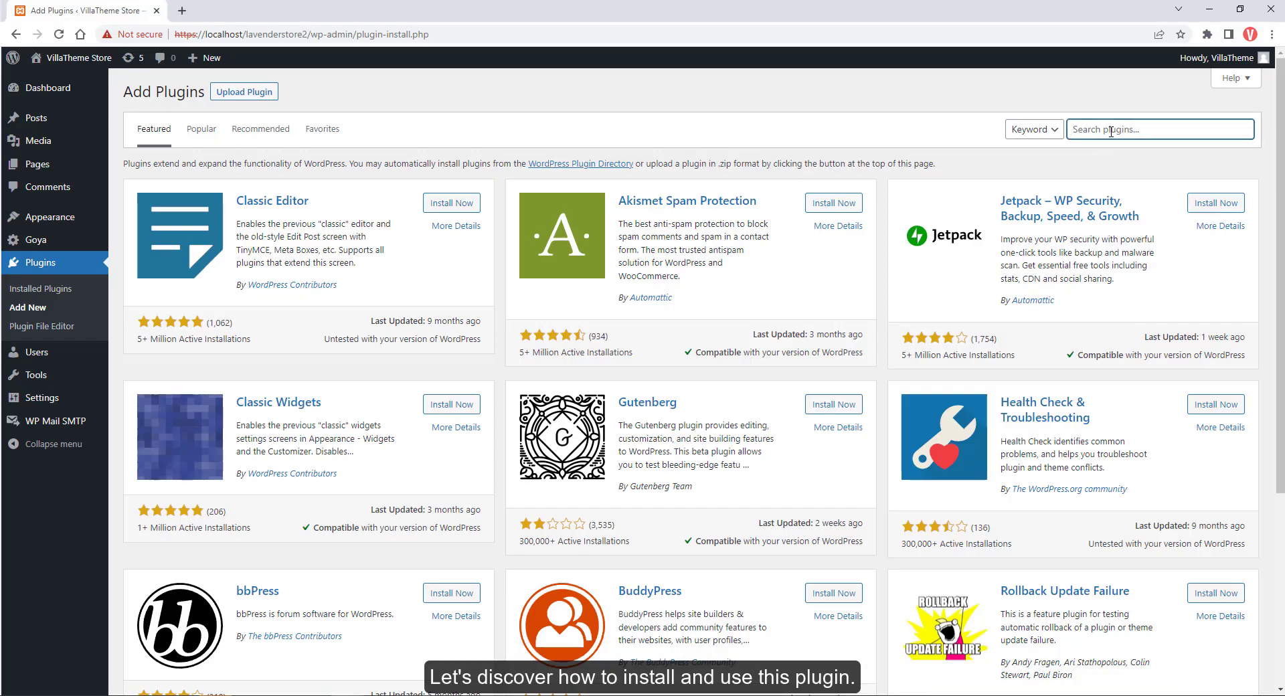
Search for '9mail', then install and activate 9MAIL – WordPress Email Templates Designer
type("9mail")
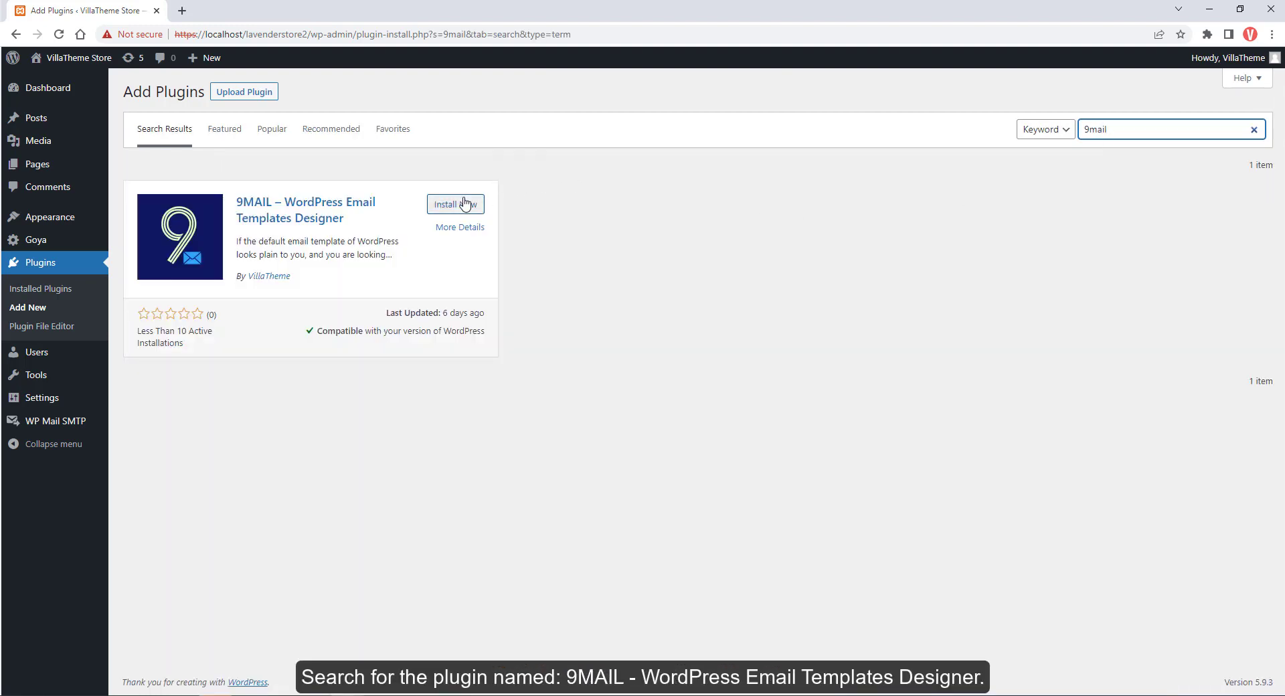
left_click(456, 204)
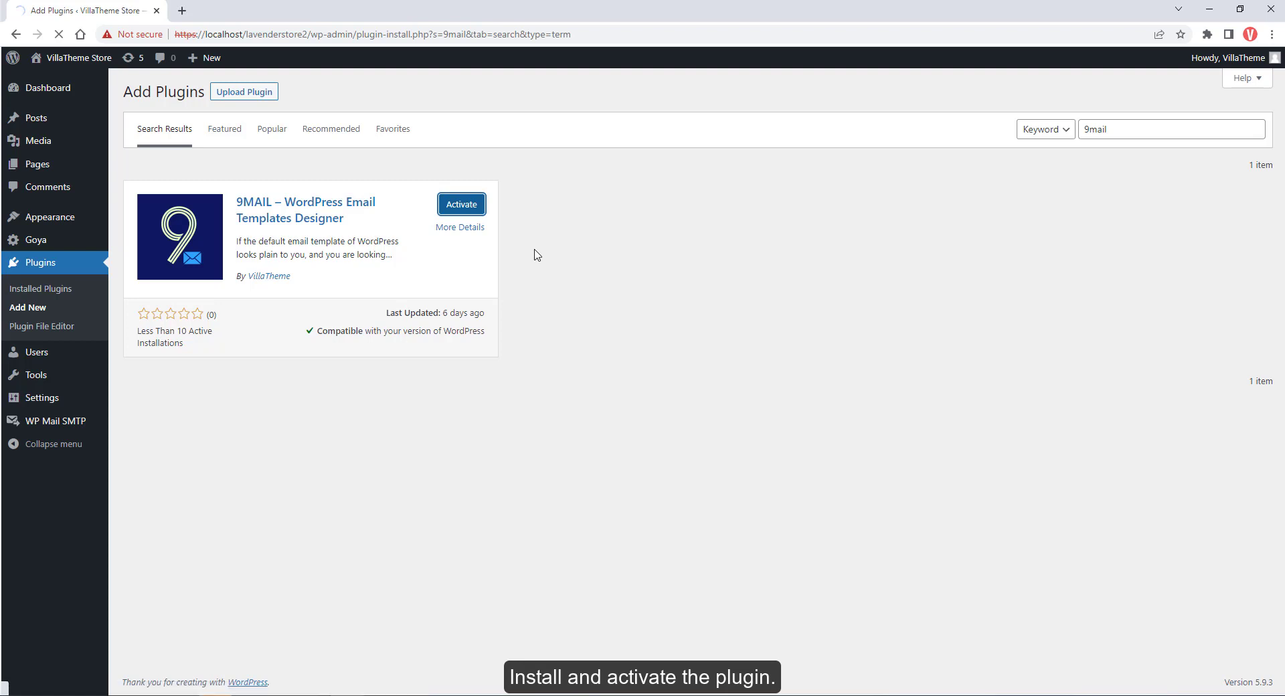
left_click(461, 204)
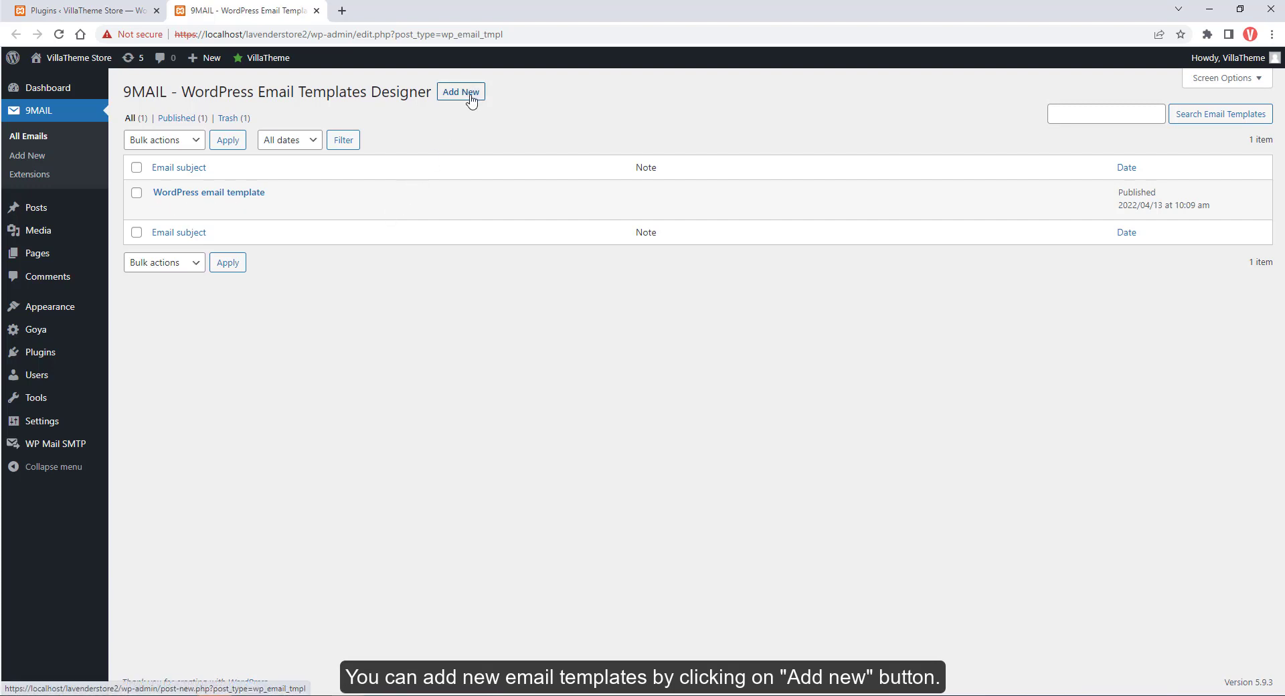
Open 'WordPress email template' from 9MAIL's All Emails list in the drag-and-drop editor
left_click(461, 92)
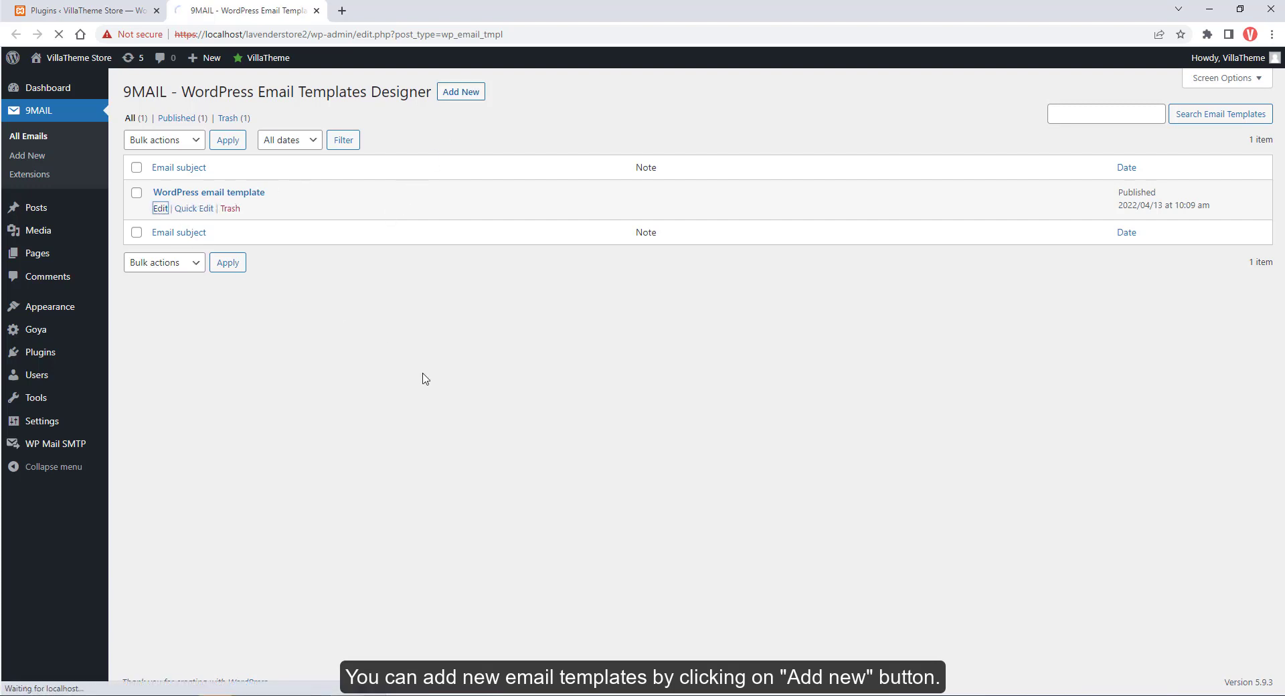
left_click(160, 208)
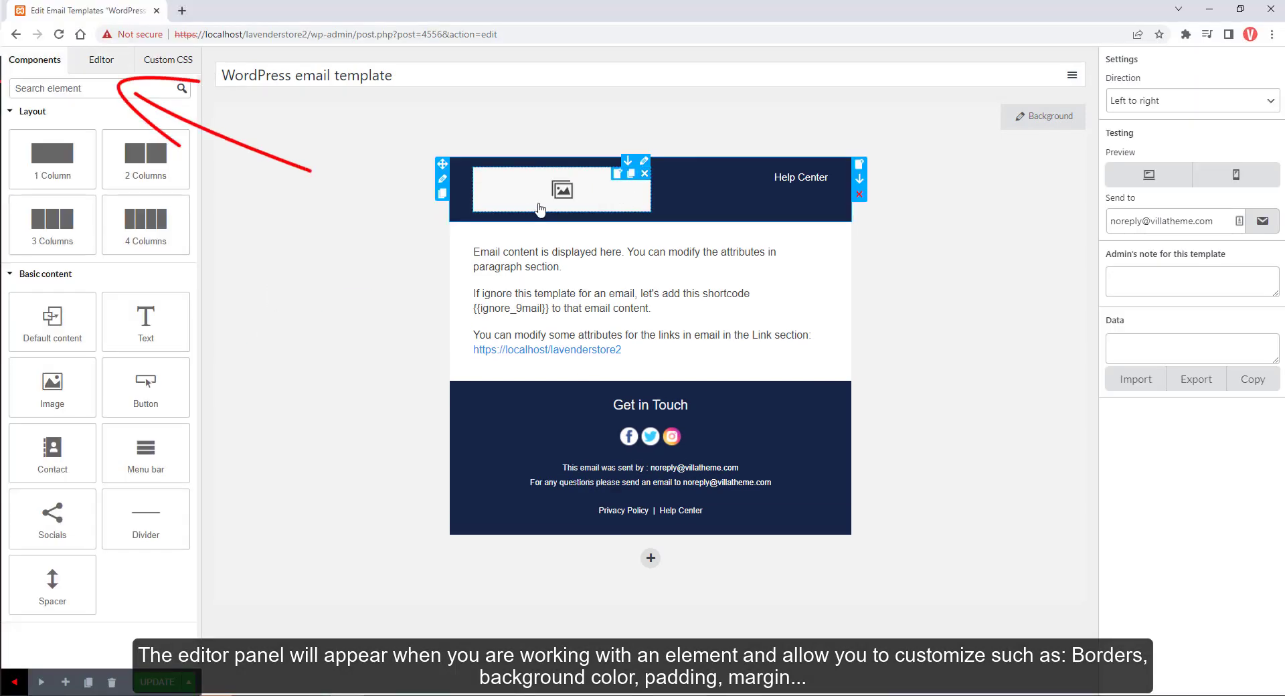
Set the header logo to the VillaTheme image, 150 px wide, alt 'villatheme', left-aligned
left_click(561, 190)
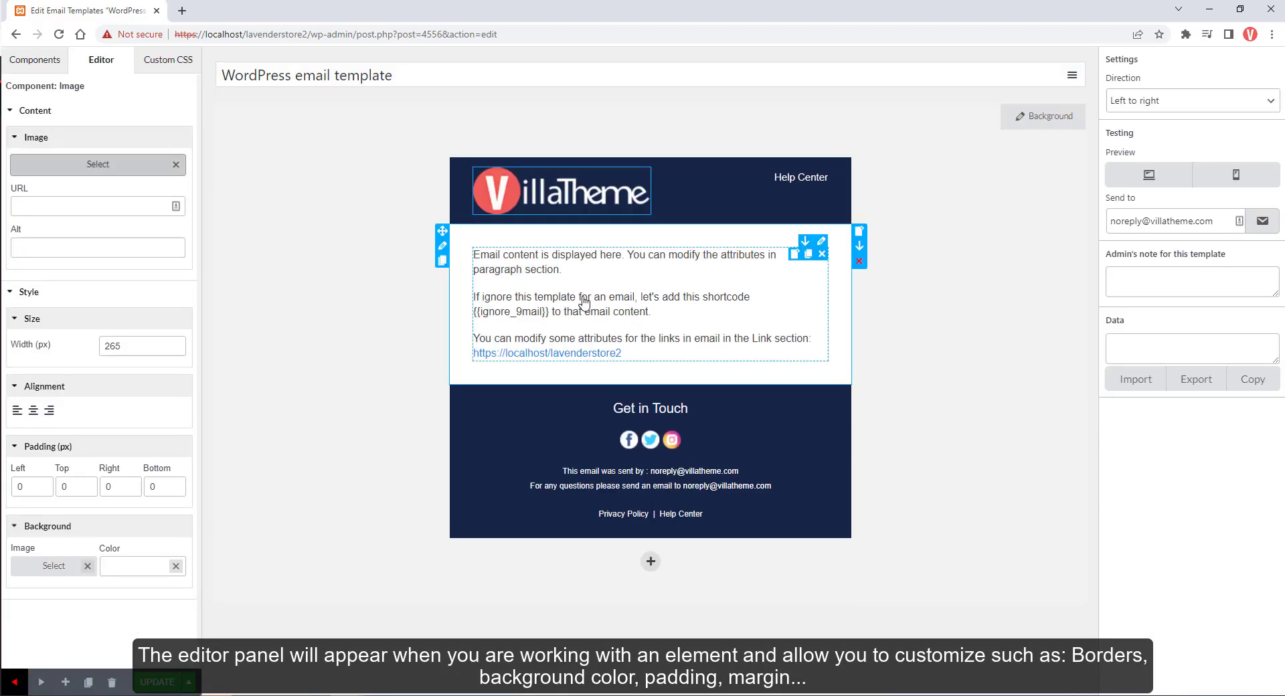
type("150")
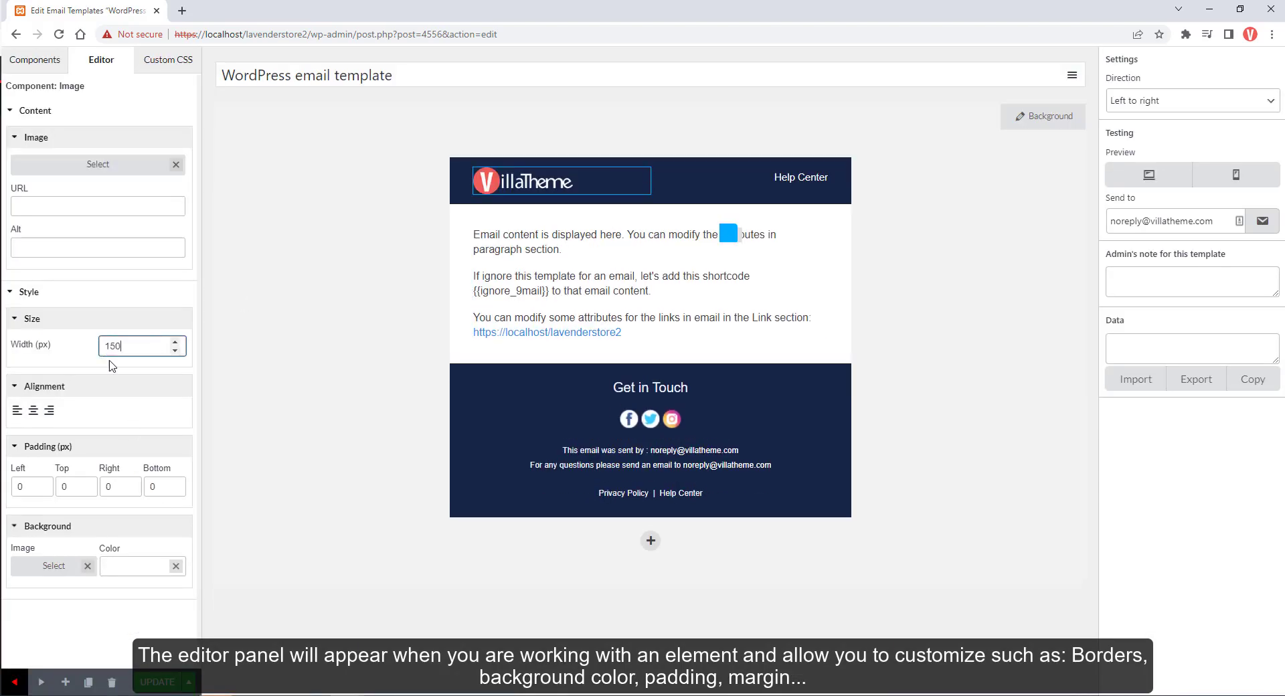
type("villatheme")
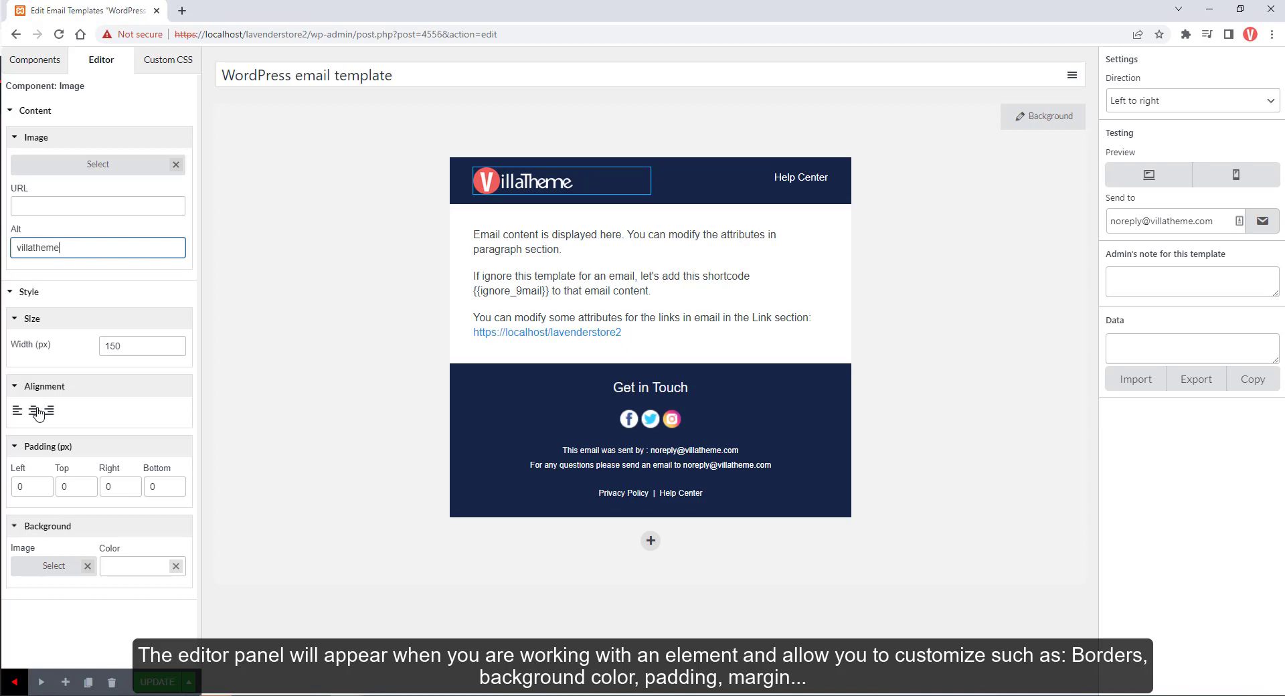
left_click(649, 419)
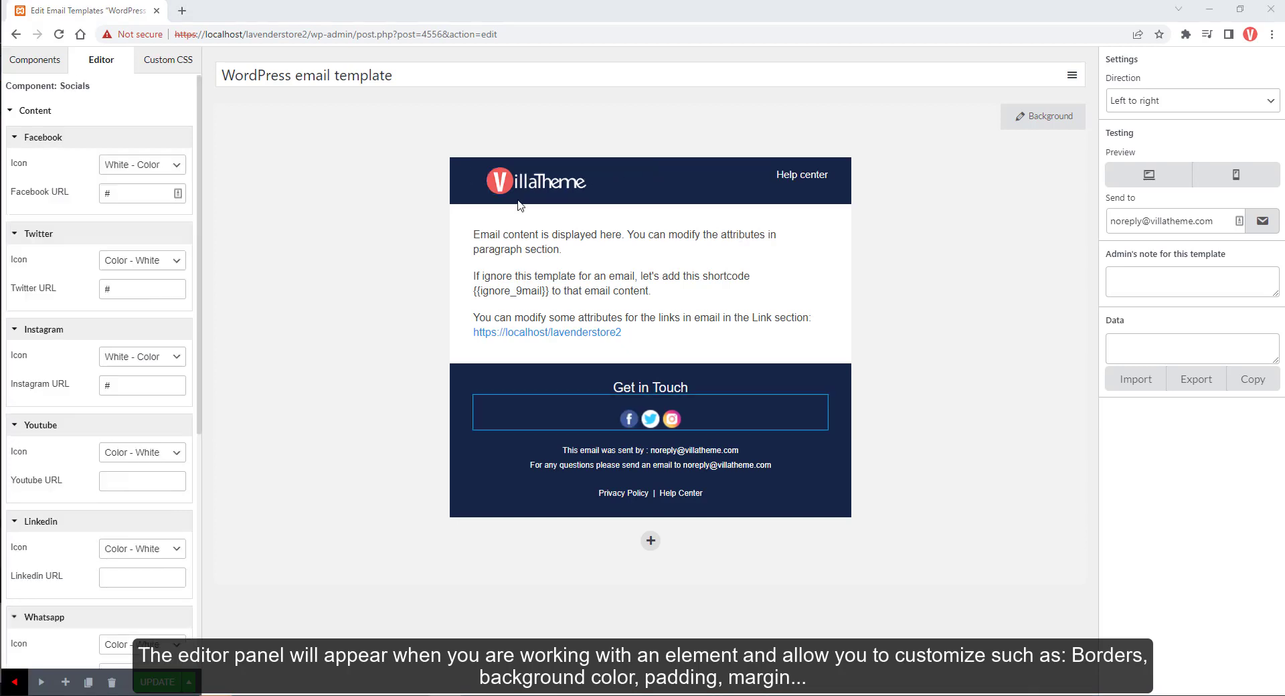
left_click(34, 60)
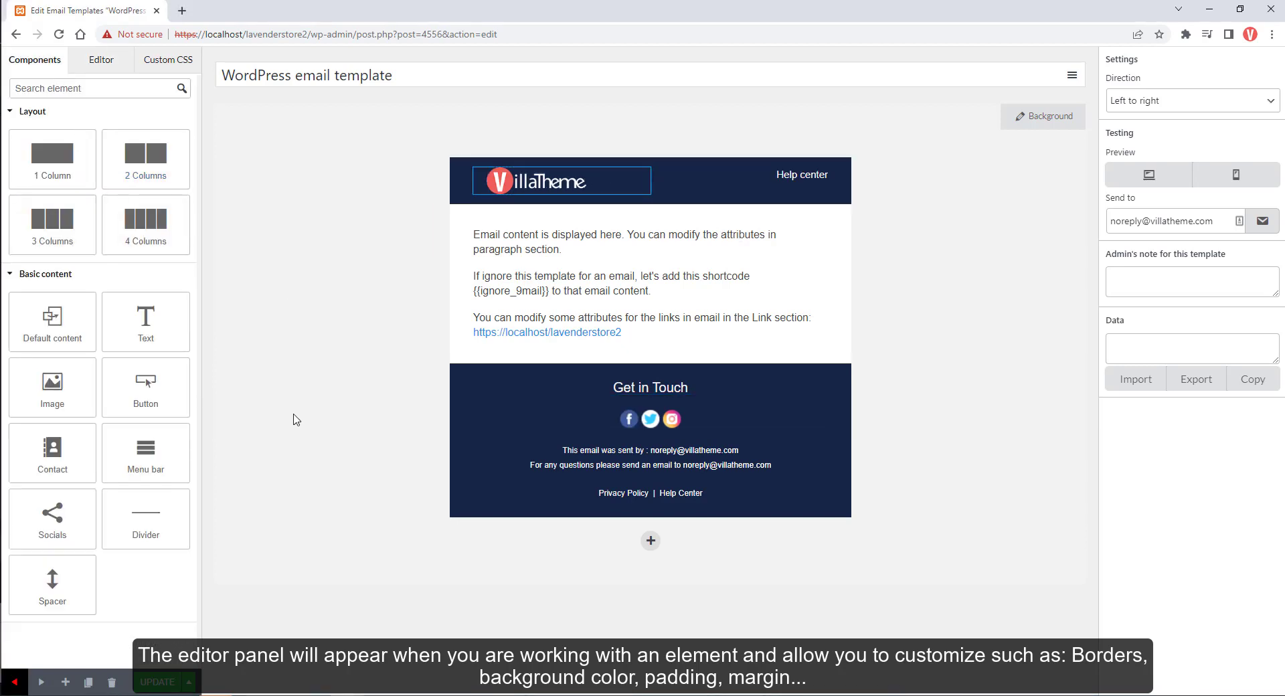
Align the menu bar and make the first link 'Home' pointing to {home_url}
left_click(748, 175)
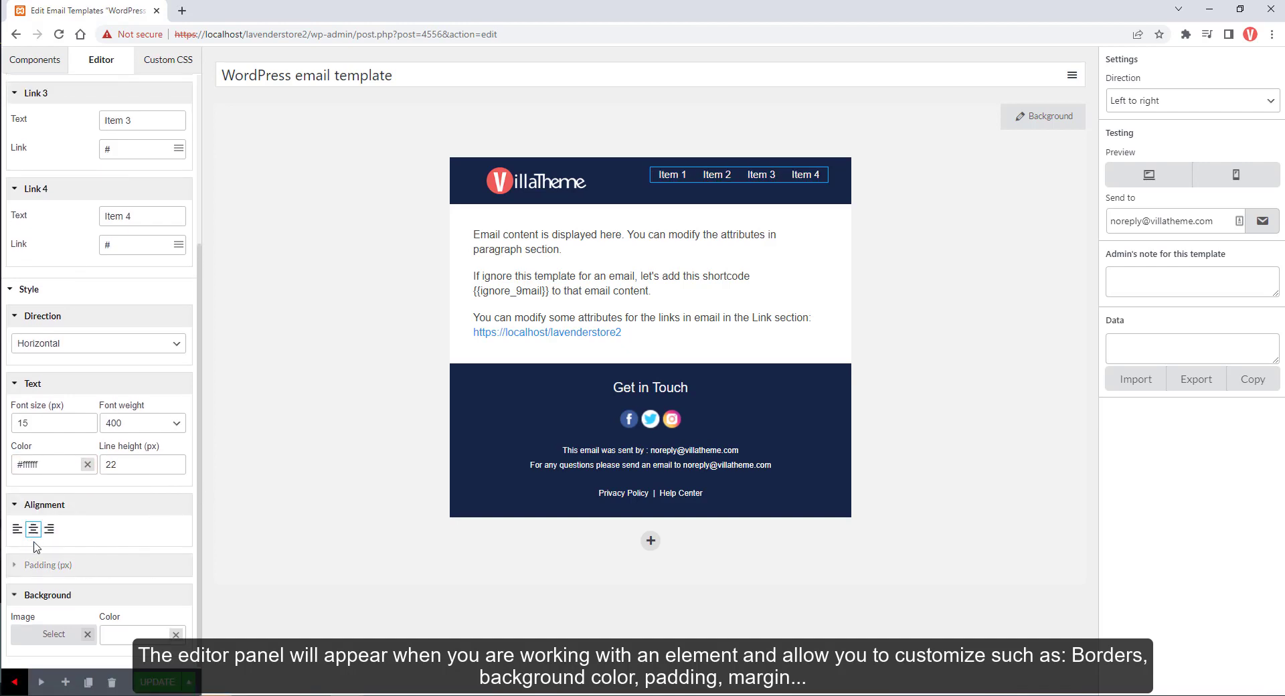
left_click(48, 565)
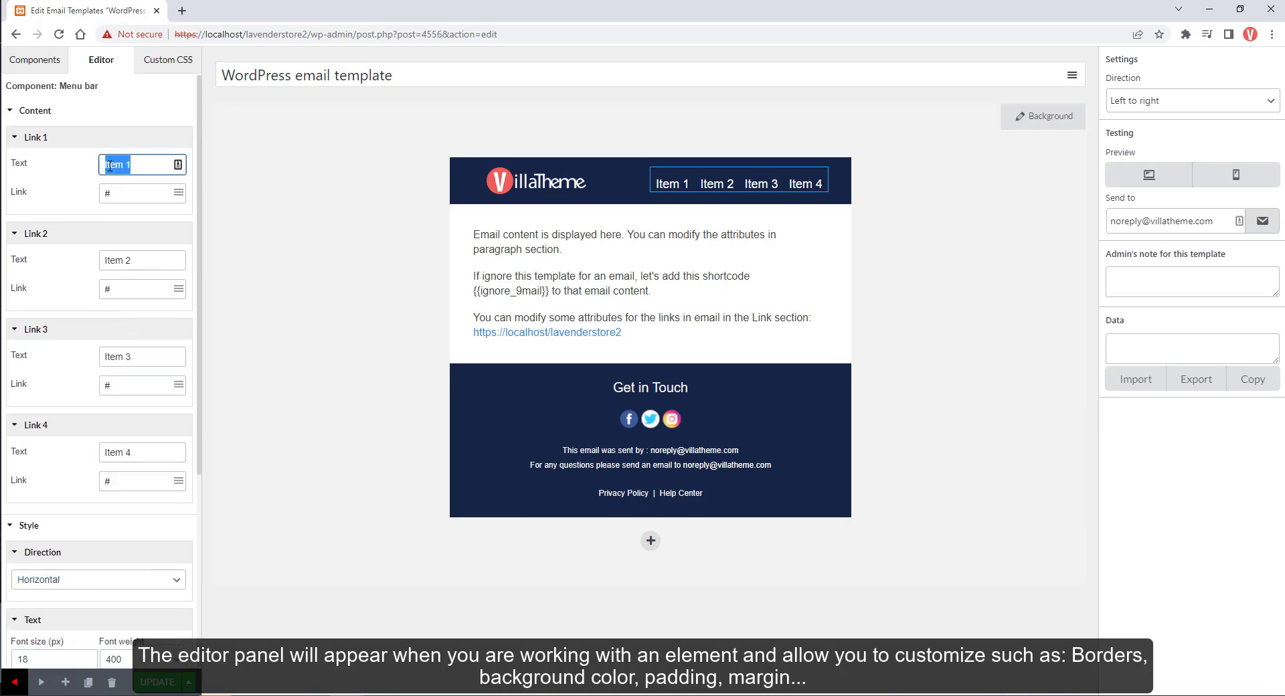
type("Home")
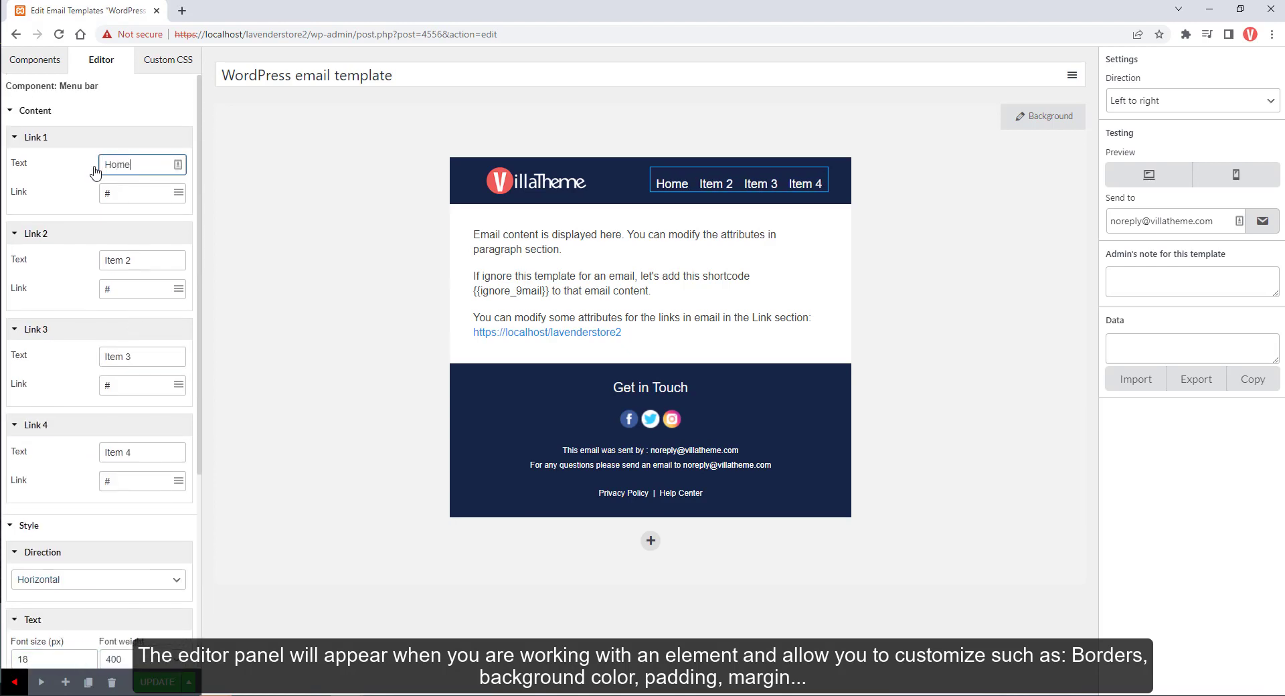
left_click(178, 193)
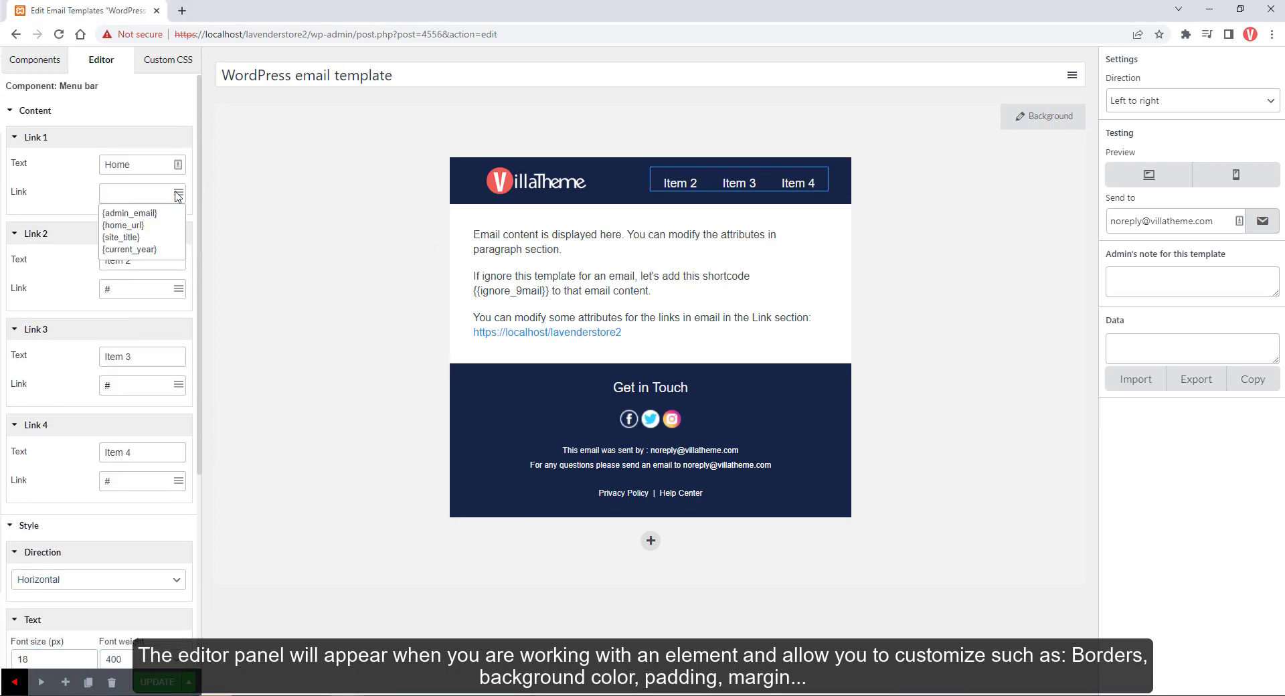
left_click(123, 224)
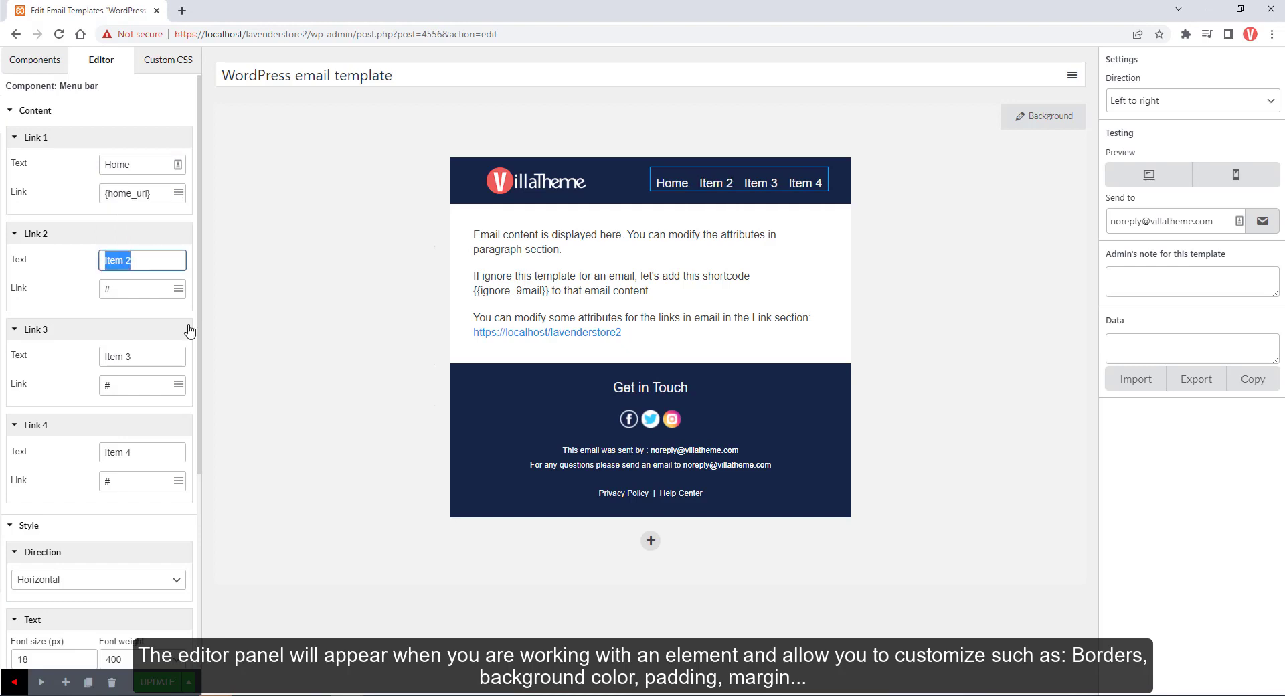
Name the second and third menu links 'Contact us' and 'About us'
type("Contact us")
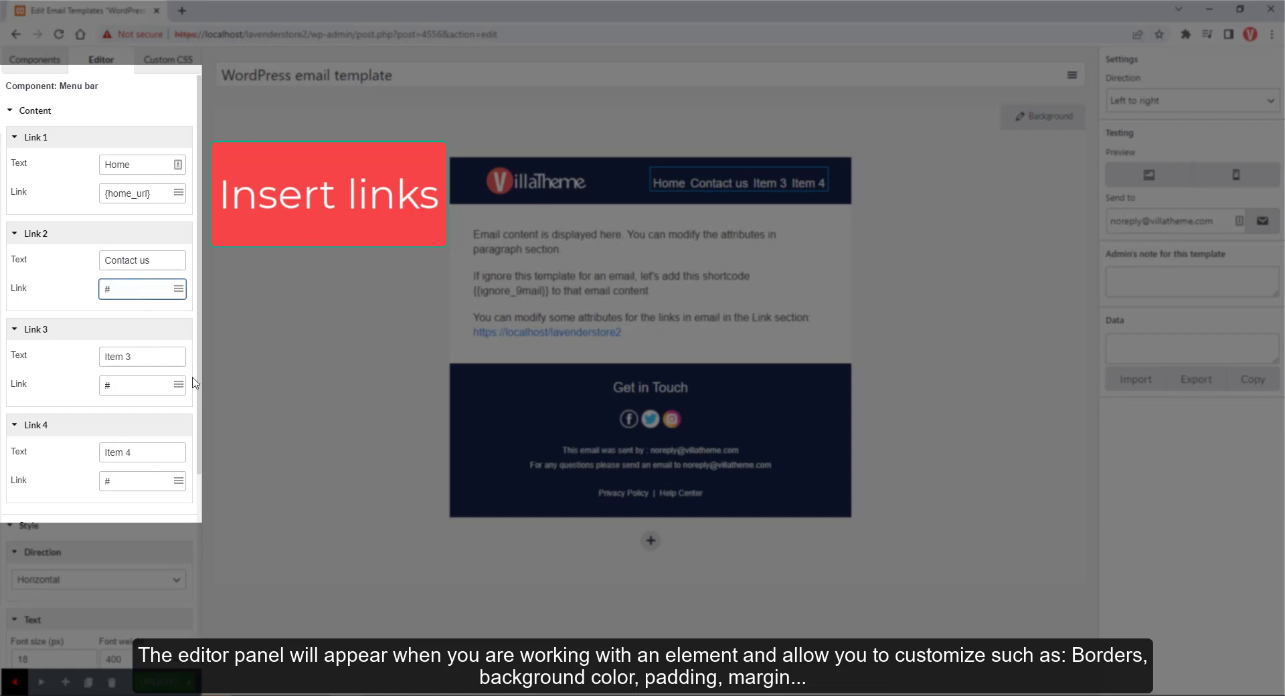
left_click(138, 356)
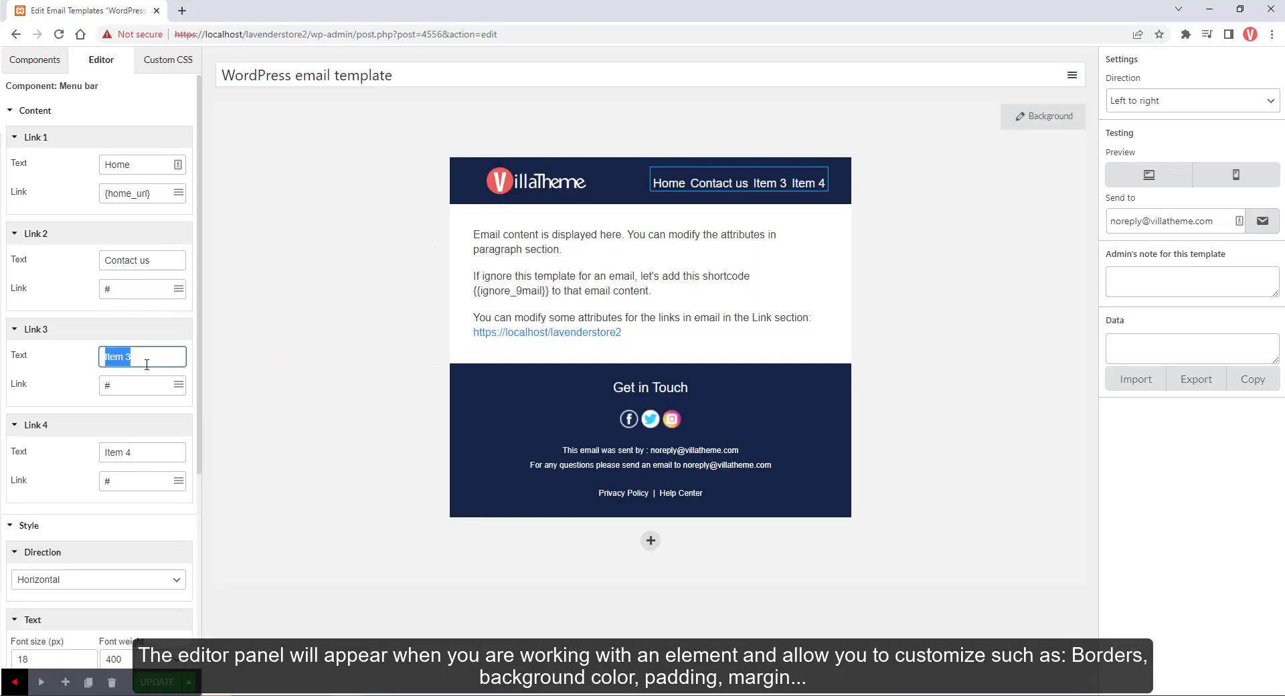
type("About us")
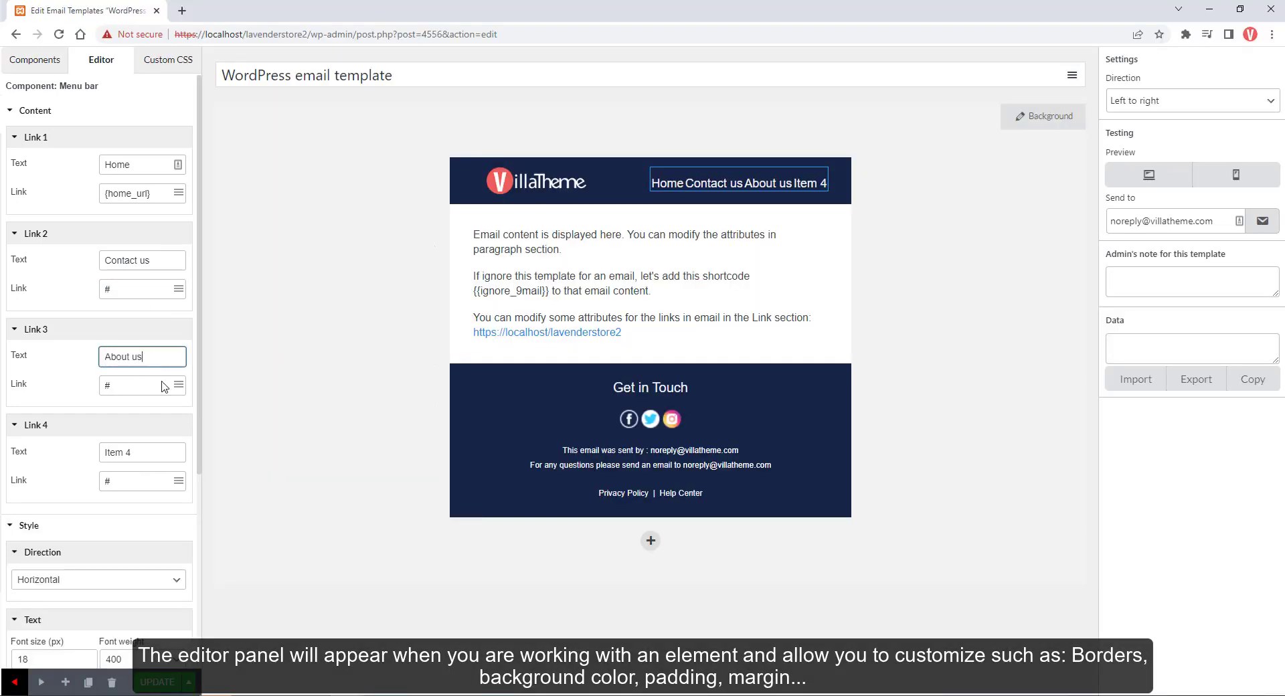
left_click(671, 419)
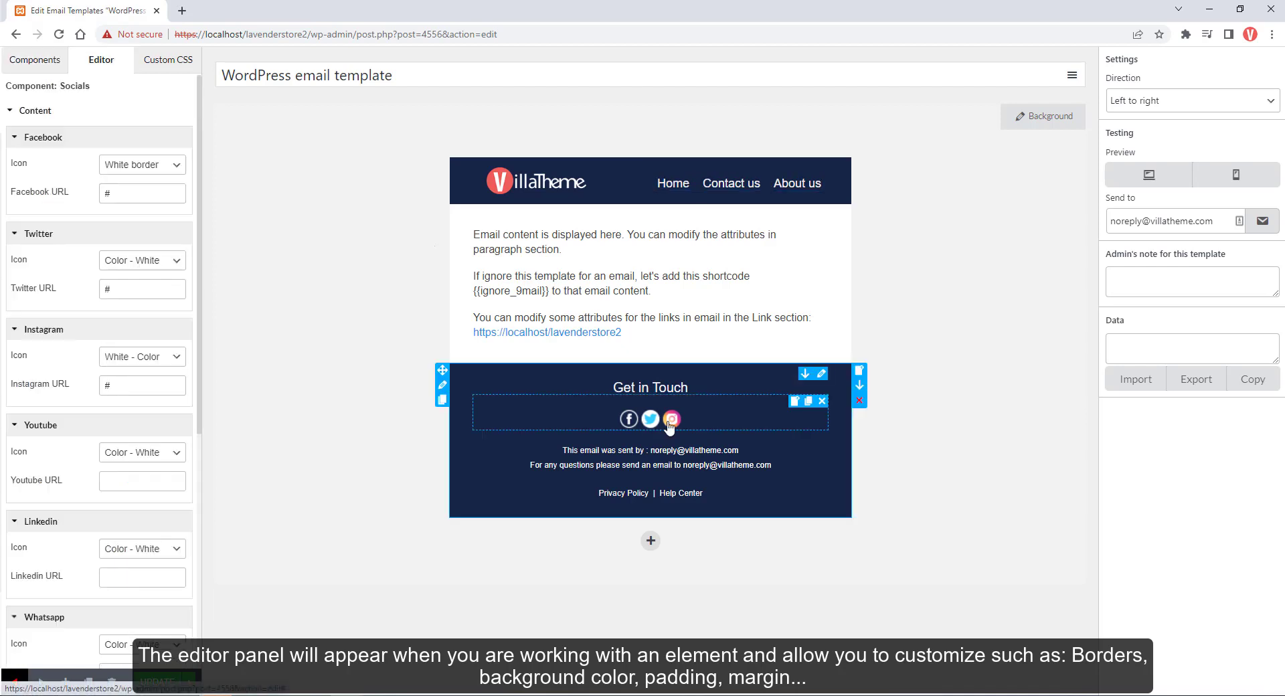
left_click(141, 164)
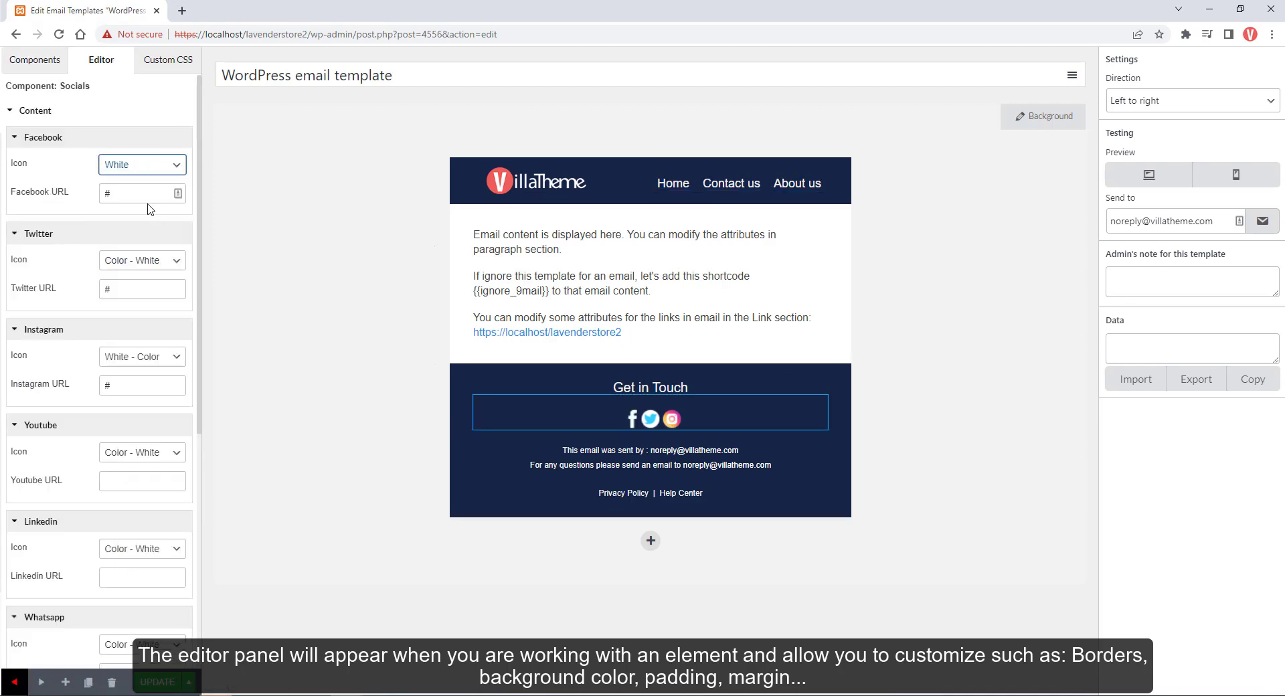
left_click(141, 165)
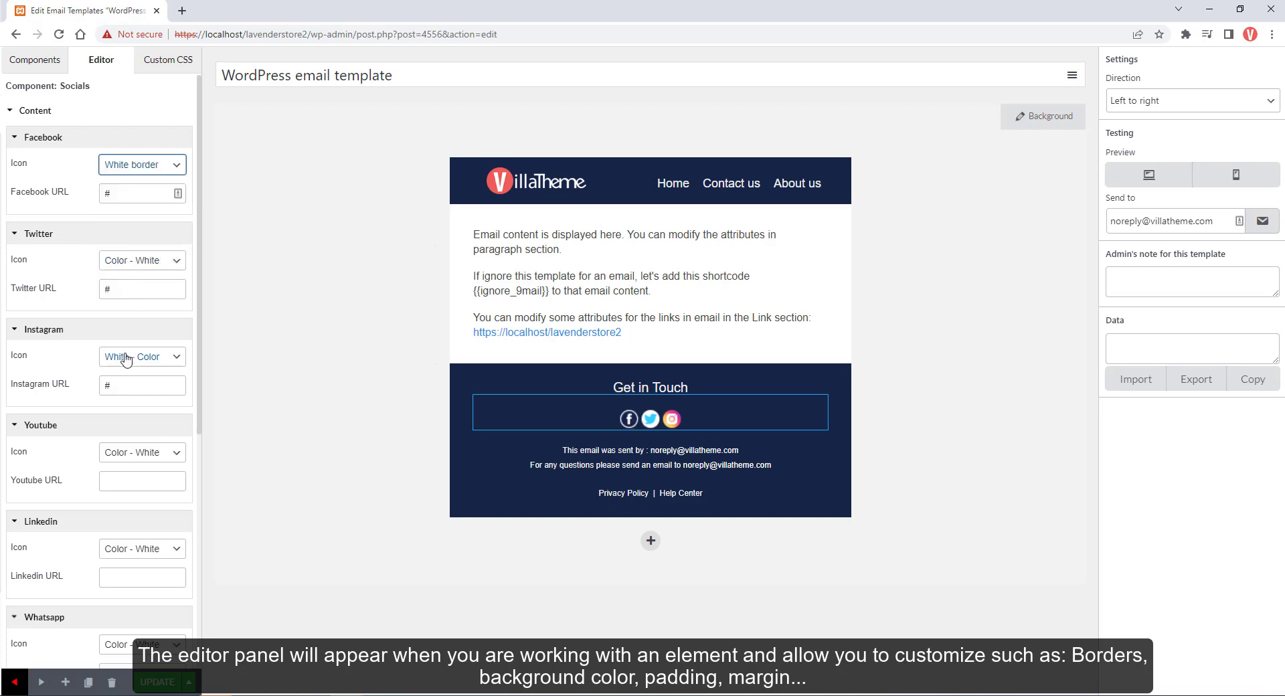
scroll("down", 3)
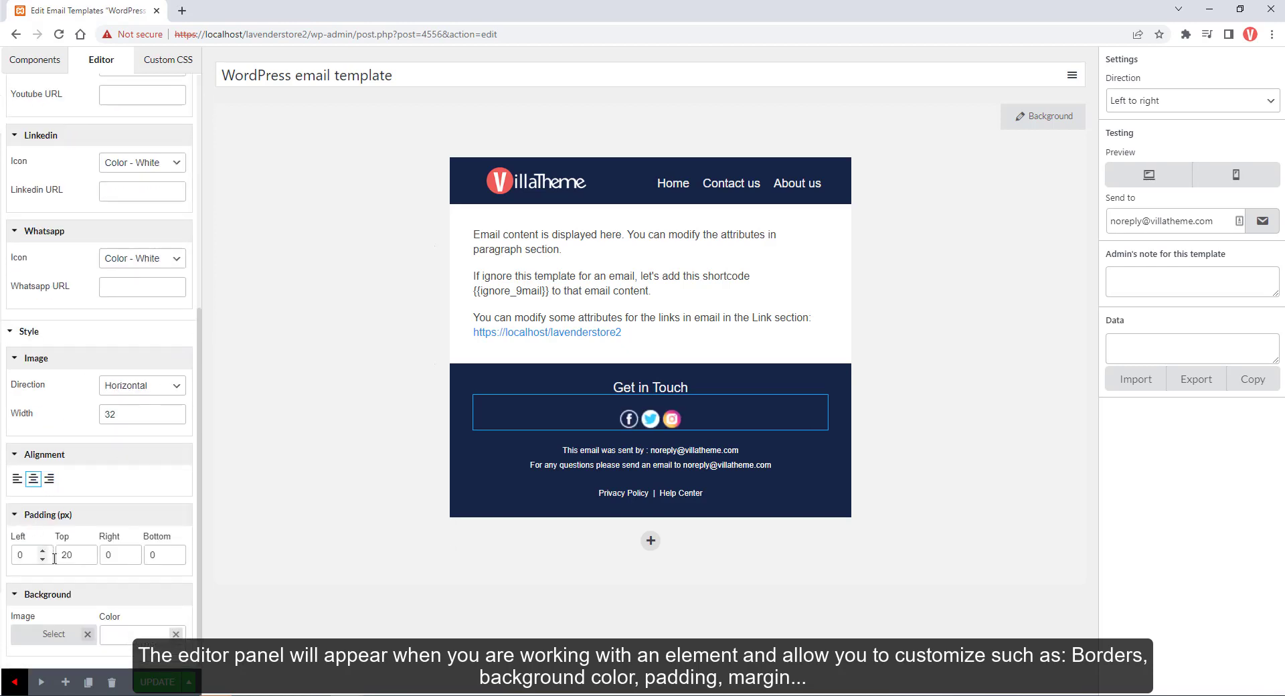
type("1")
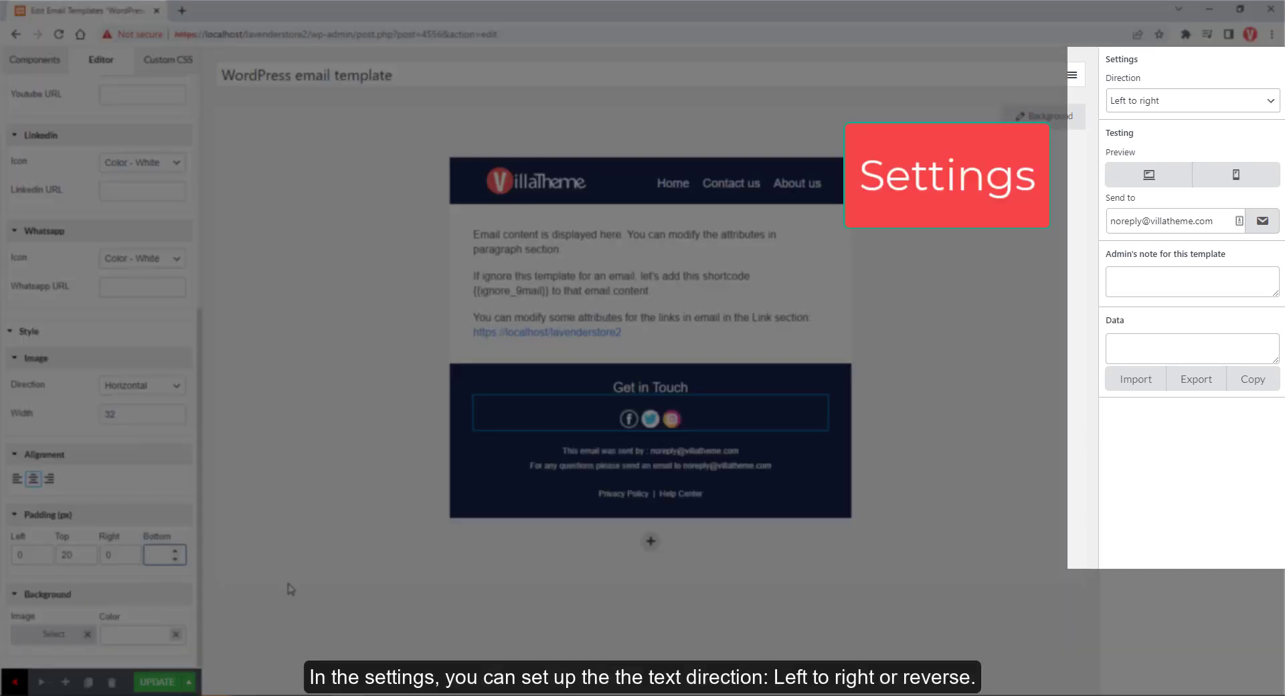
Check the text Direction setting, then preview the template in mobile view
left_click(35, 59)
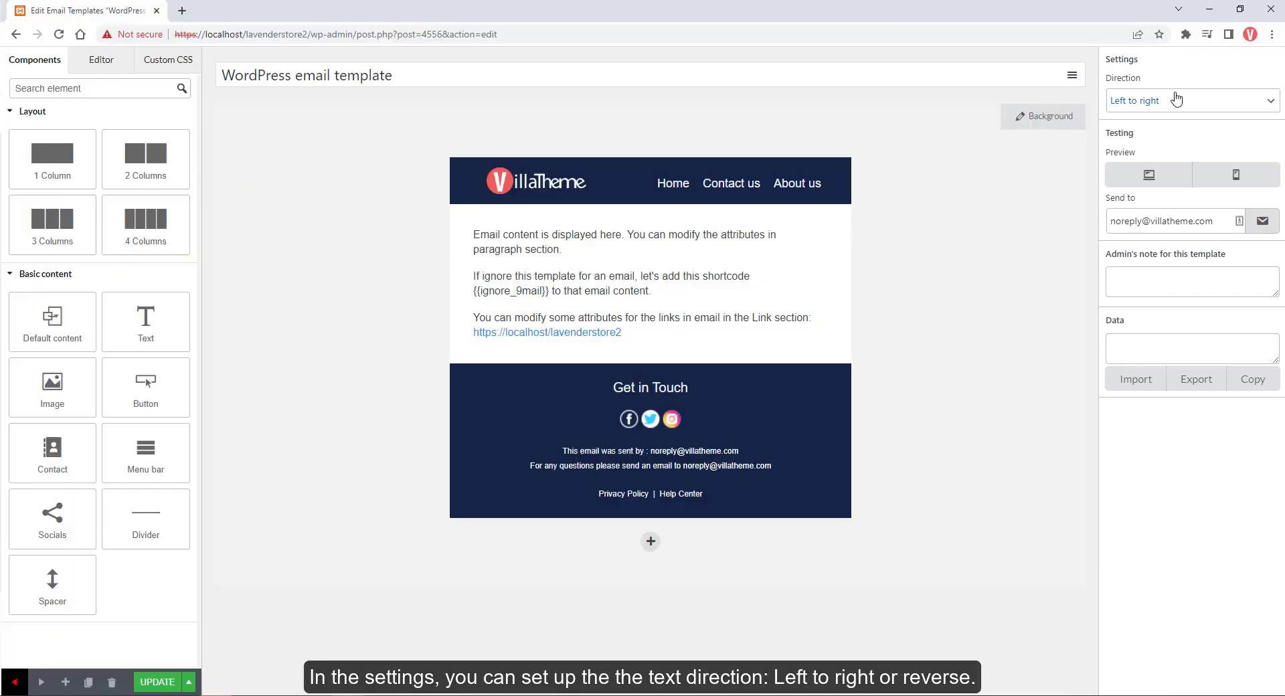
left_click(1192, 100)
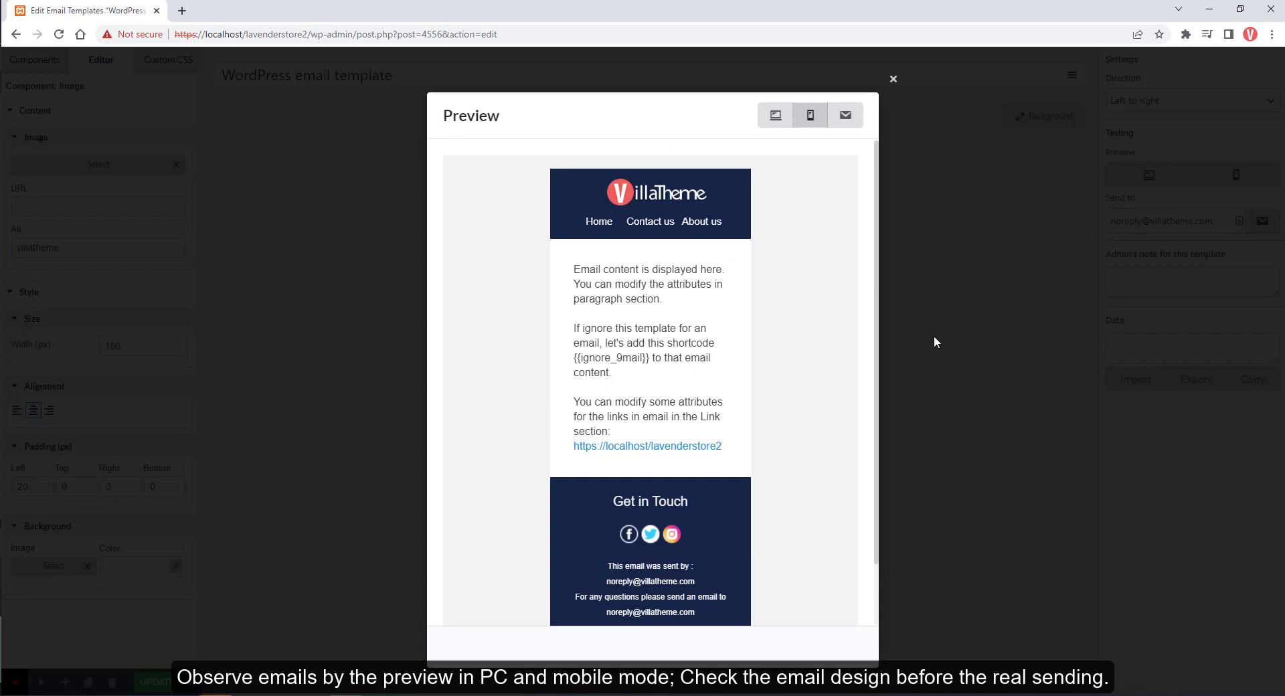
left_click(893, 79)
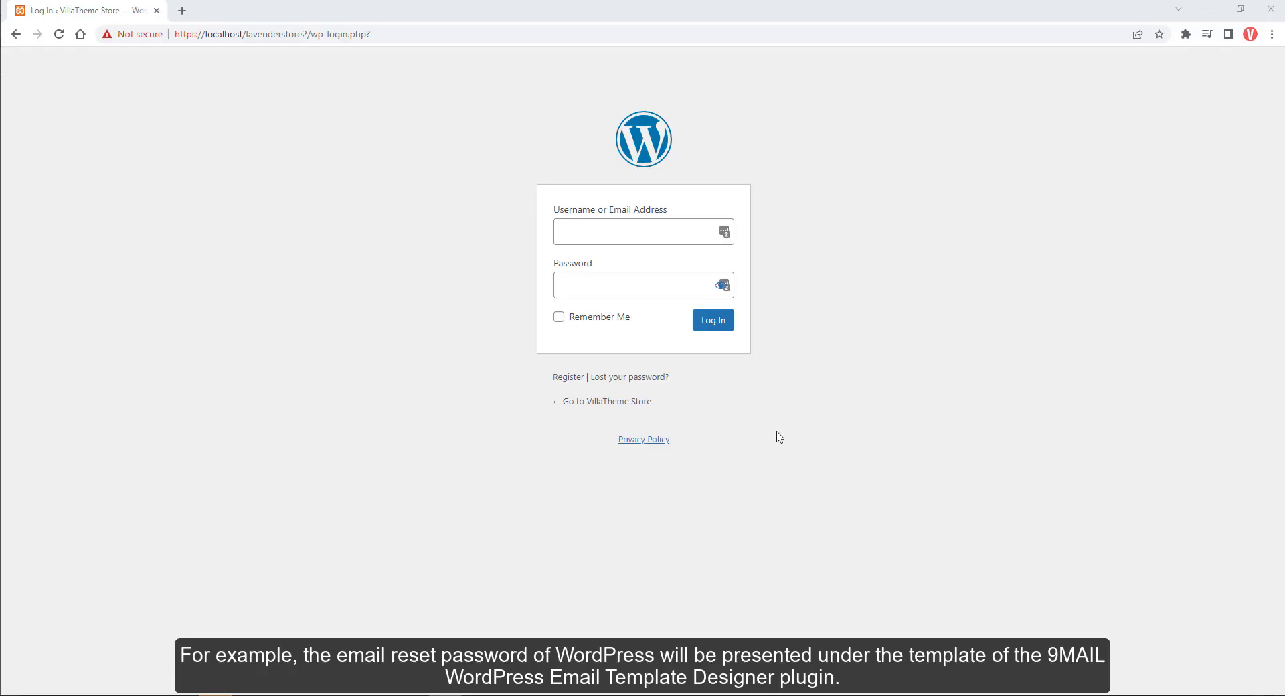
Request a password reset via 'Lost your password?' and open the received reset email
left_click(629, 377)
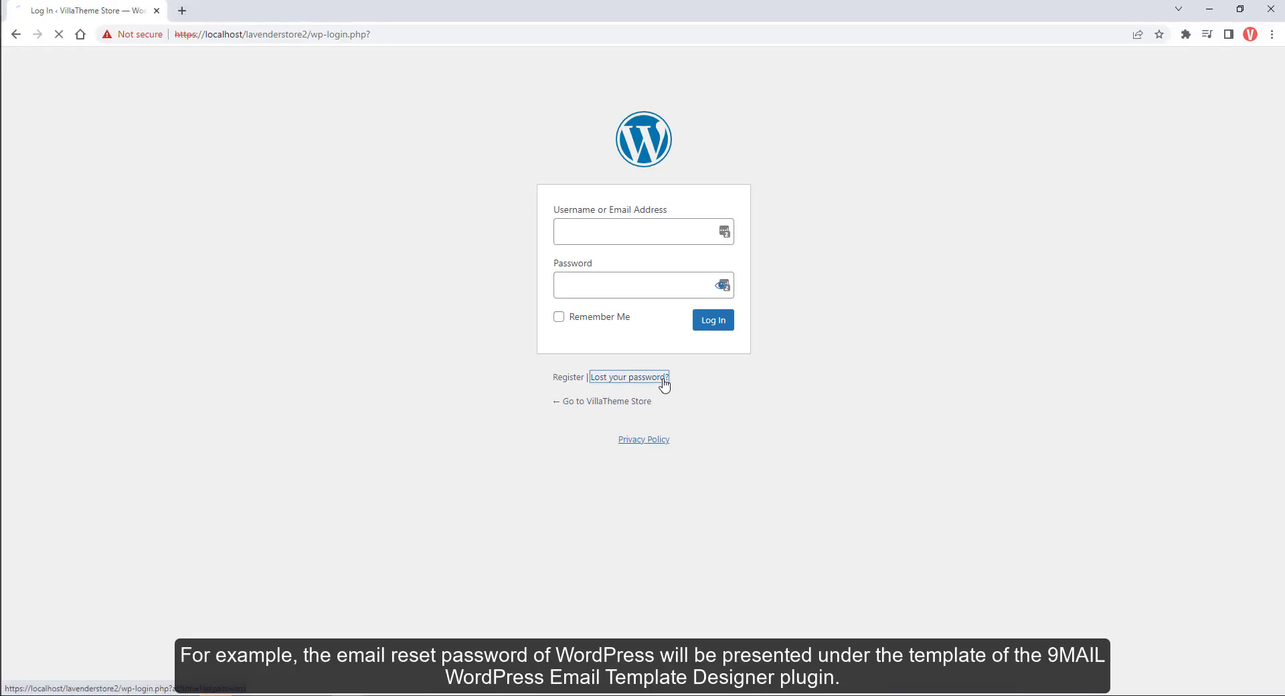
left_click(628, 376)
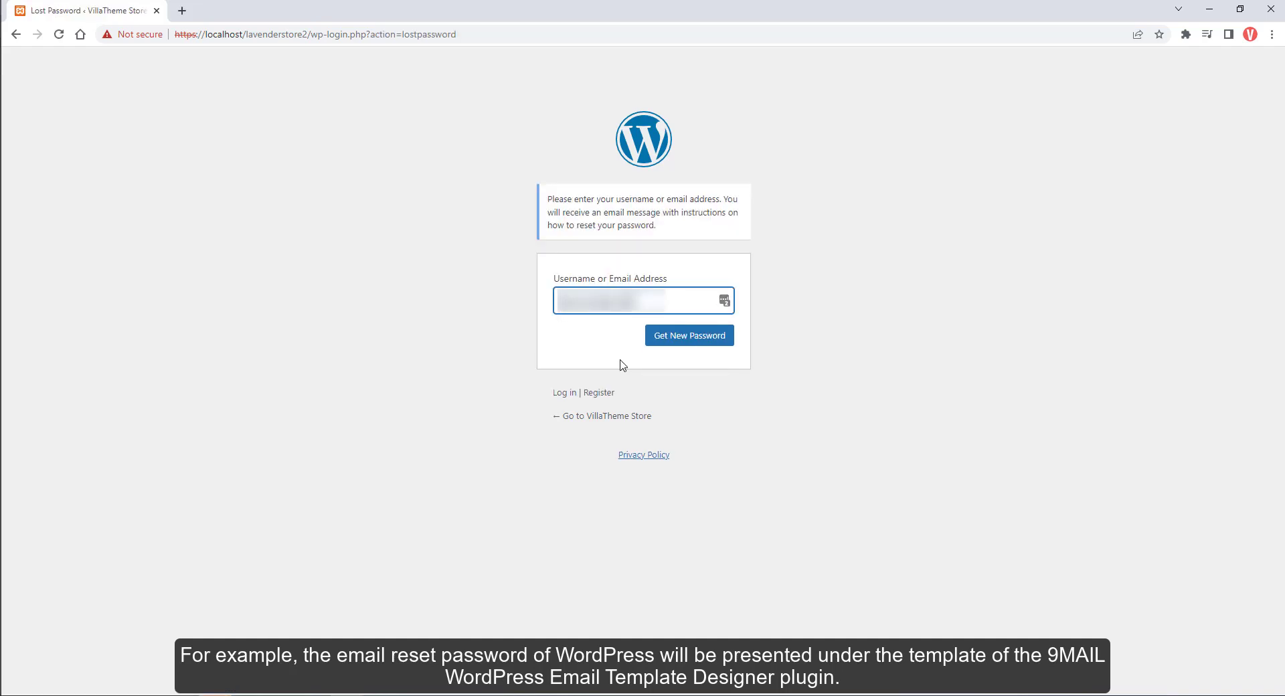
type("heme")
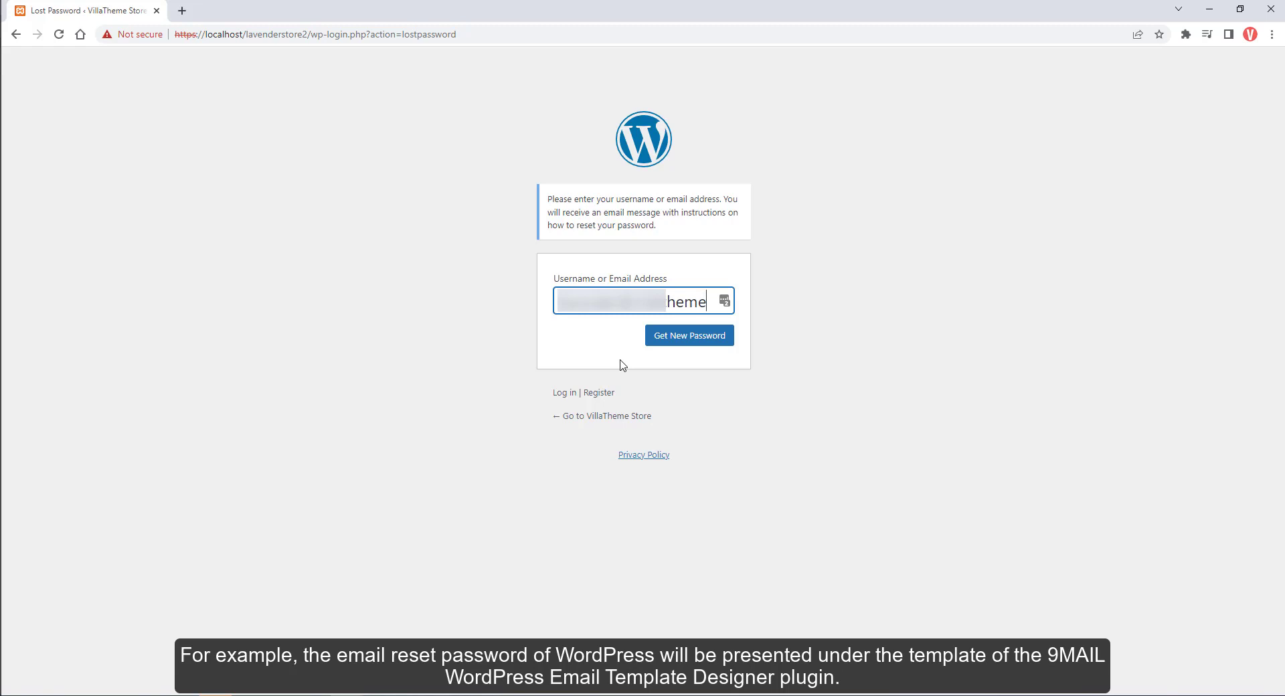
left_click(688, 335)
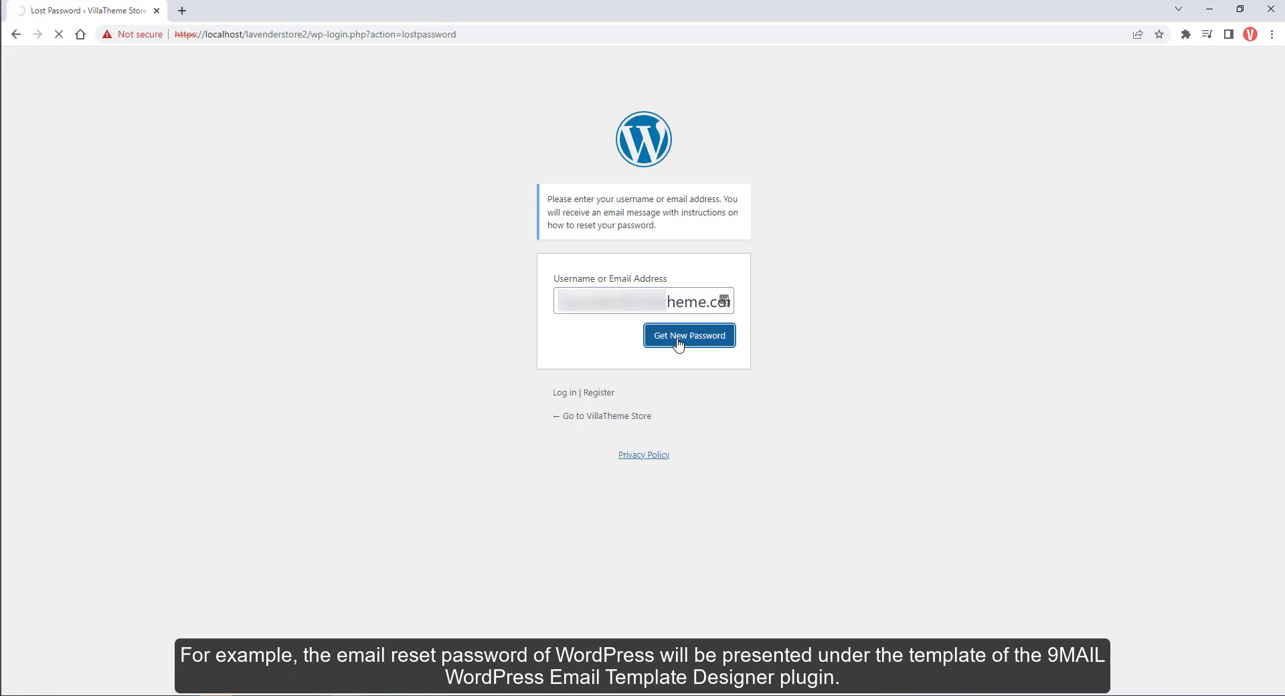
left_click(689, 335)
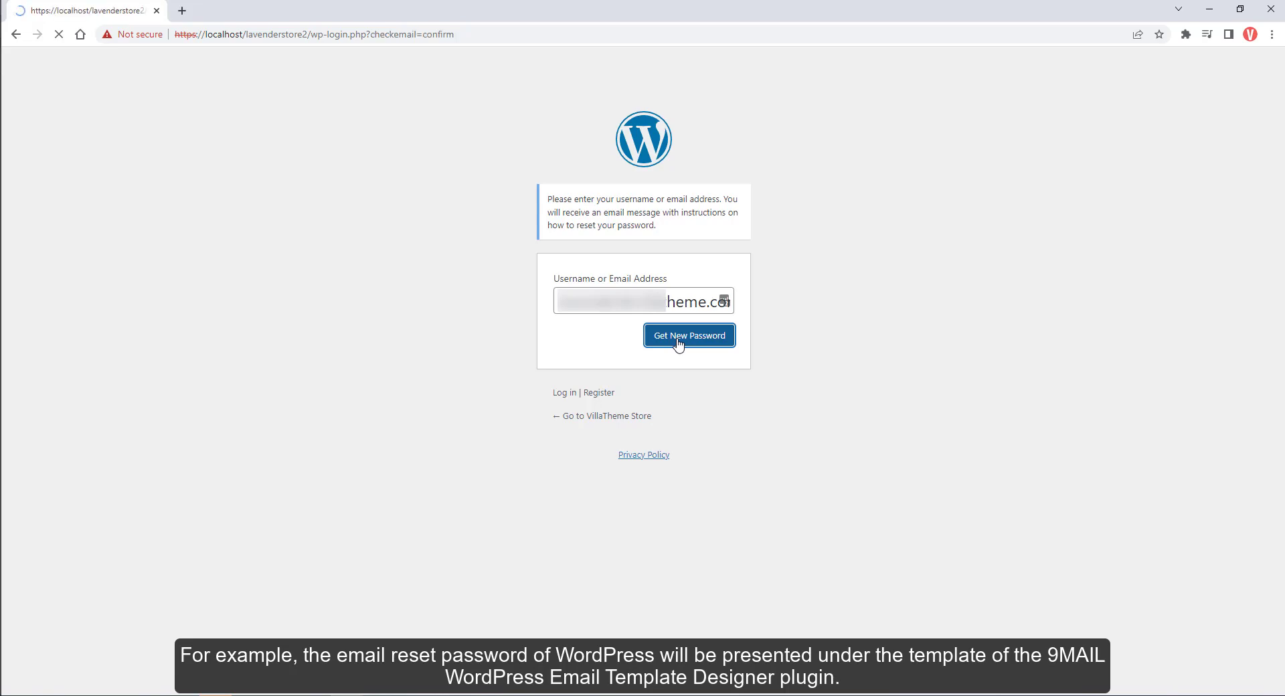
left_click(688, 335)
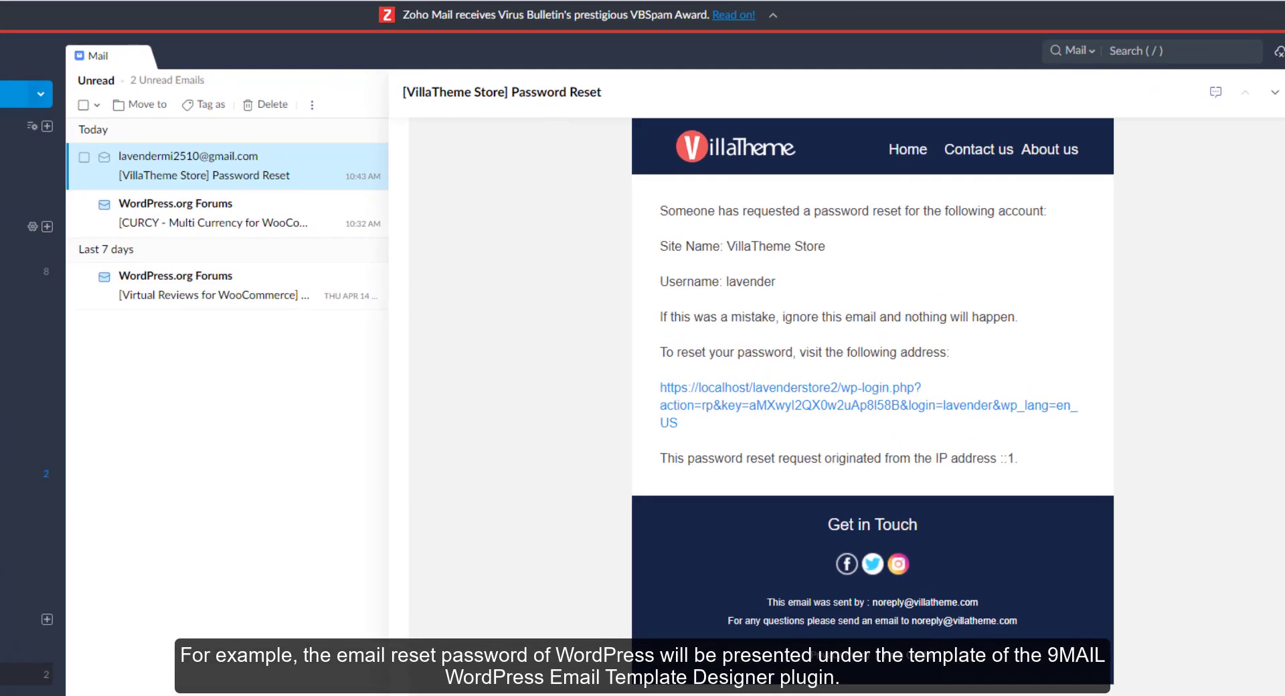